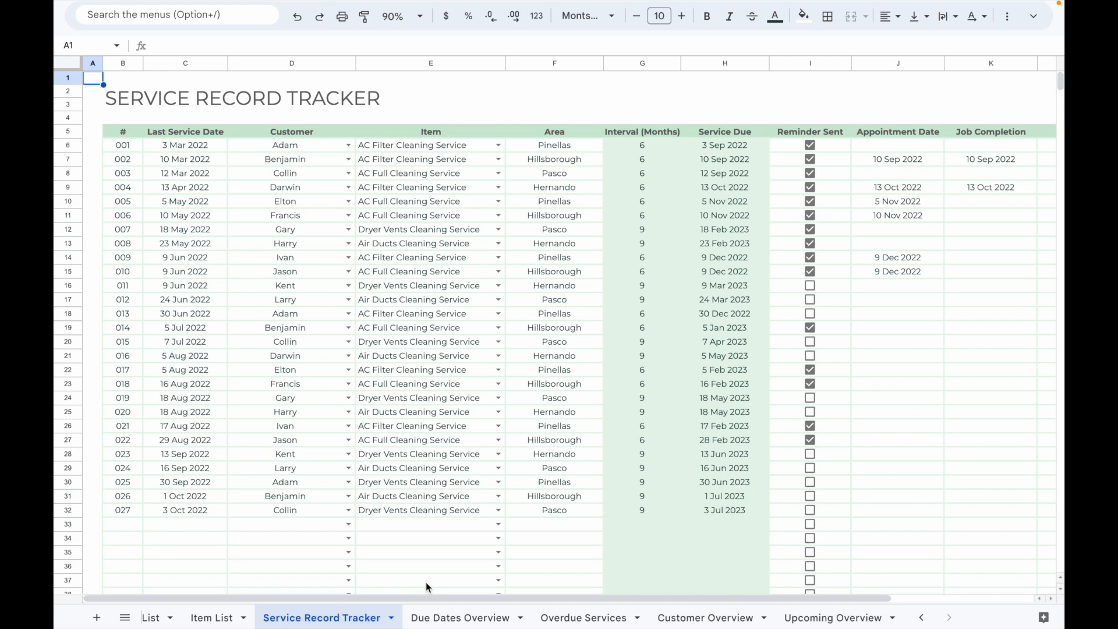
Switch to the Customer List sheet showing 12 customers' contact details and areas
left_click(920, 617)
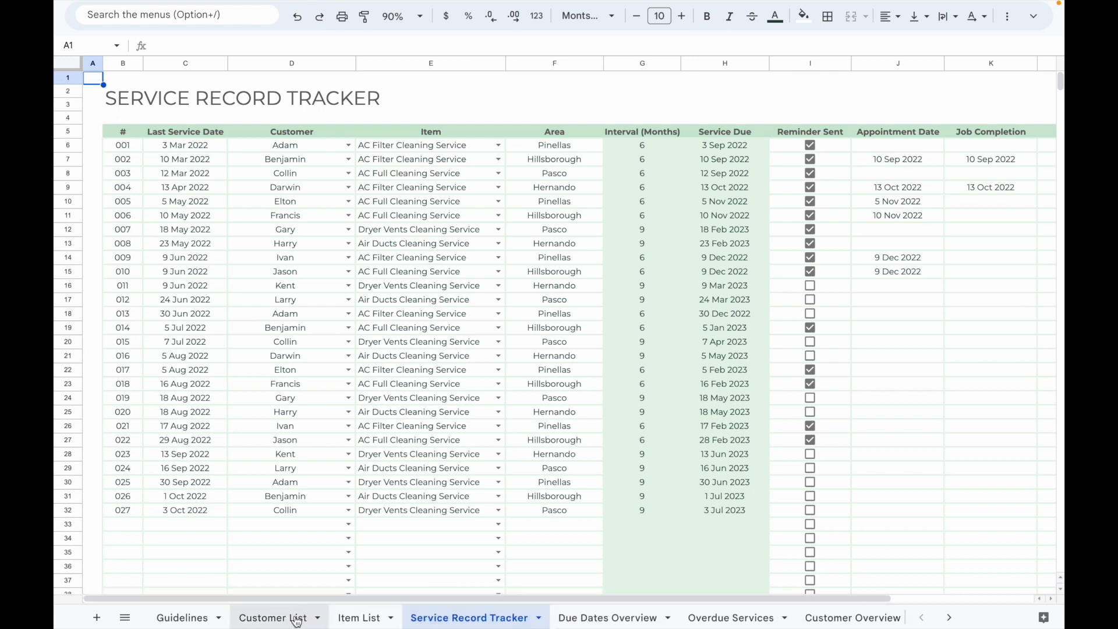
left_click(272, 617)
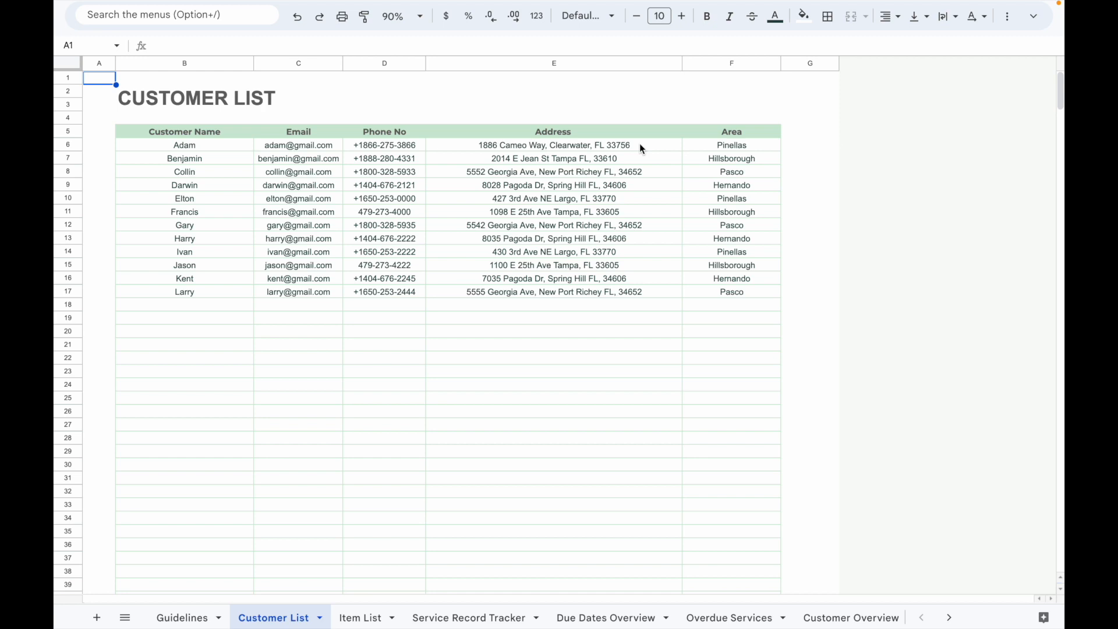
View the Item List of four services and intervals, then return to Service Record Tracker
left_click(359, 617)
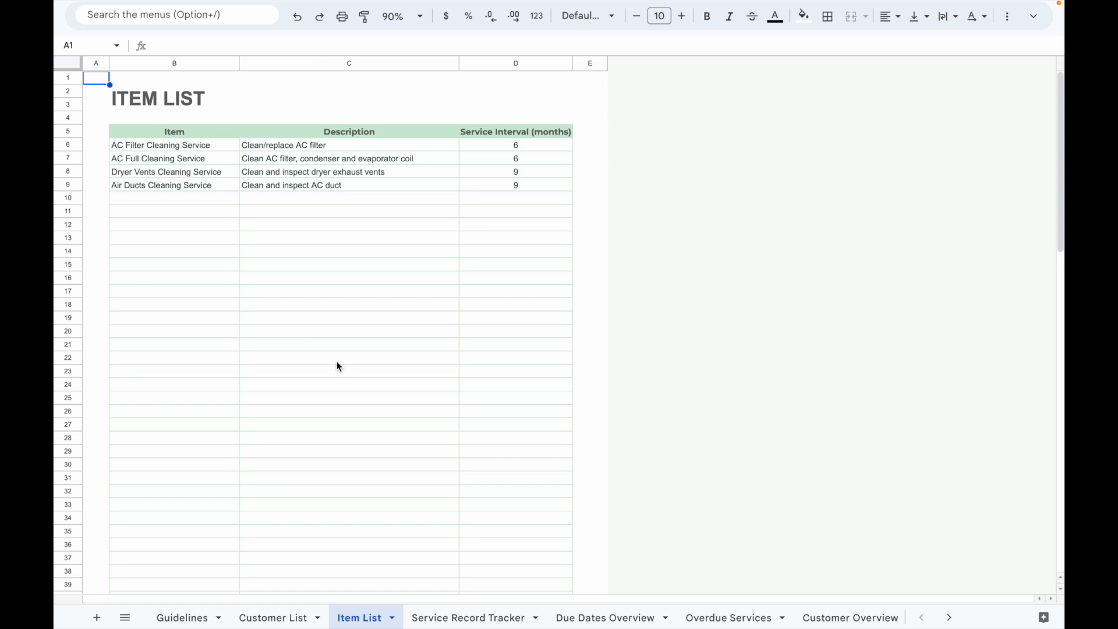
mouse_move(578, 240)
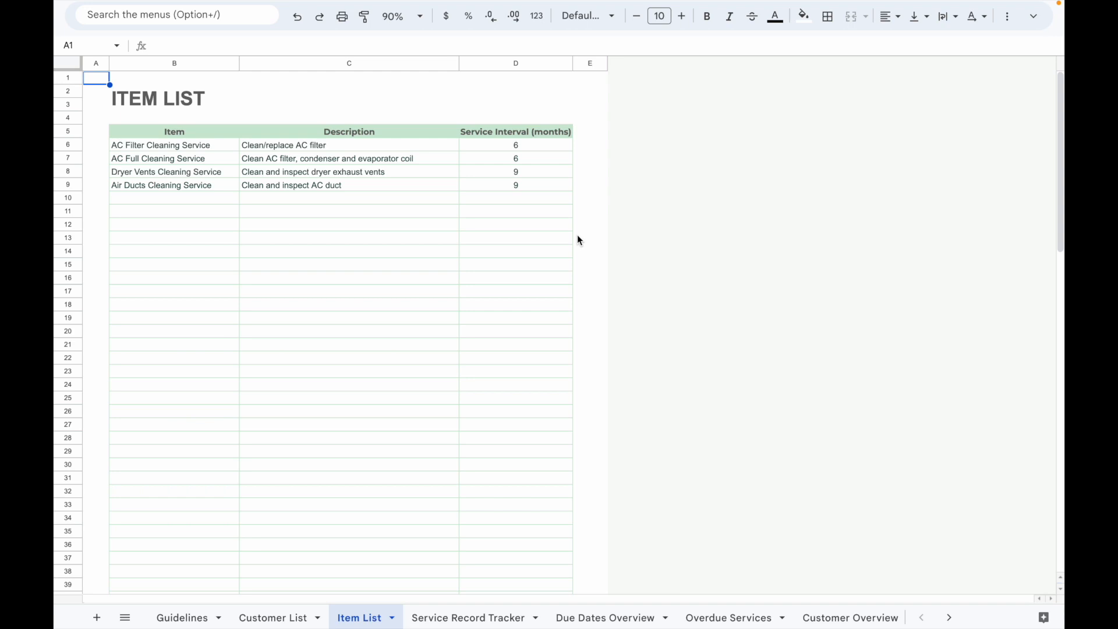
mouse_move(560, 118)
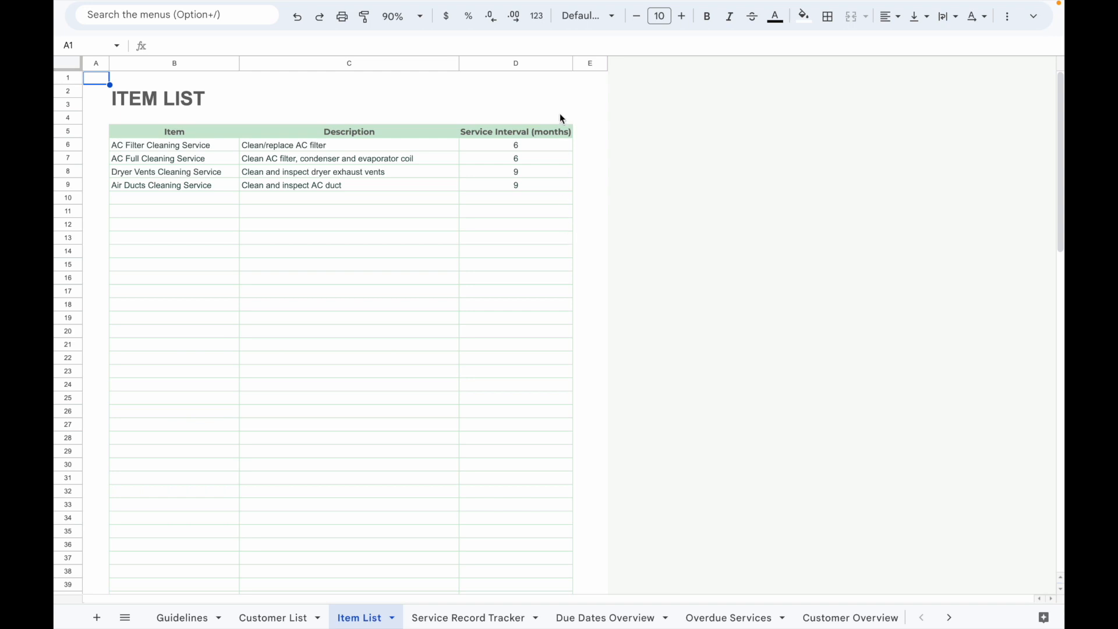
mouse_move(475, 617)
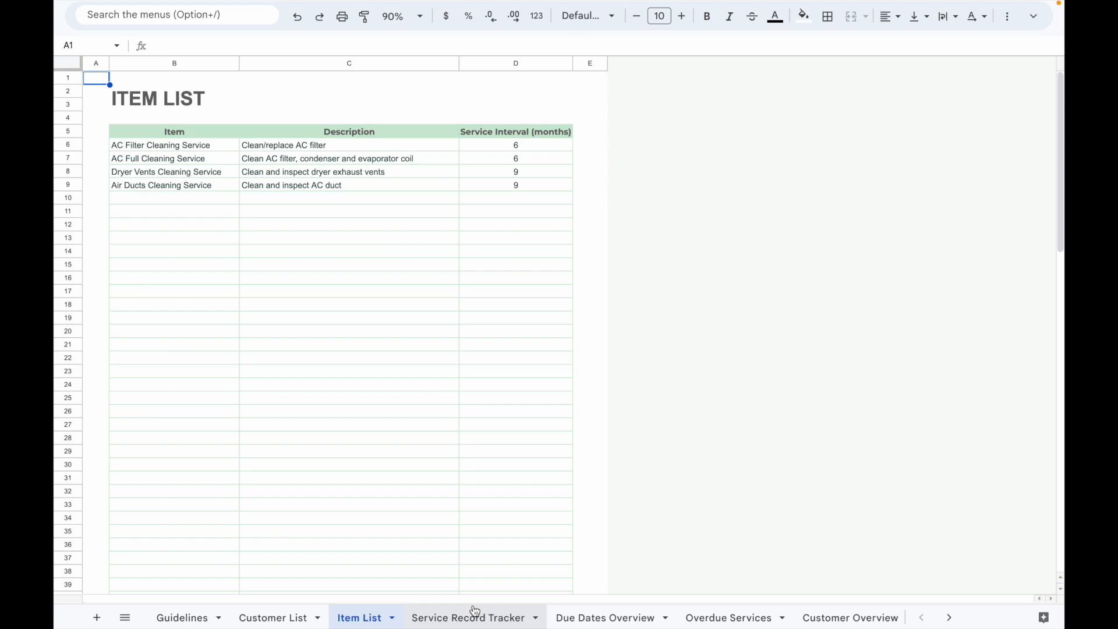
left_click(469, 618)
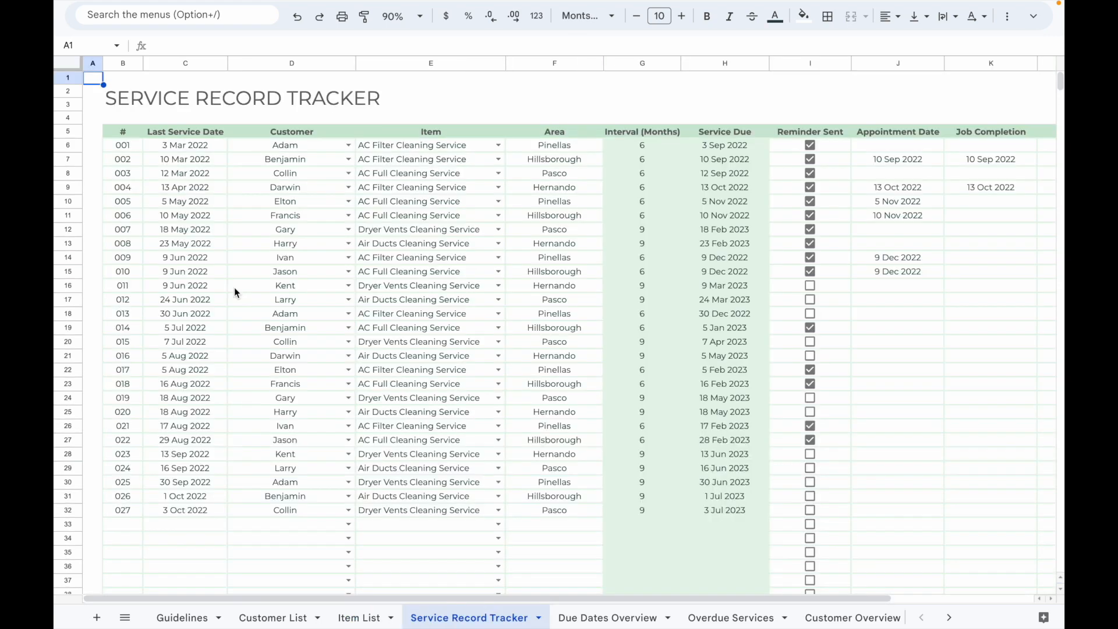
Preview the customer and service item dropdown choices for entry 001 without changing them
left_click(185, 144)
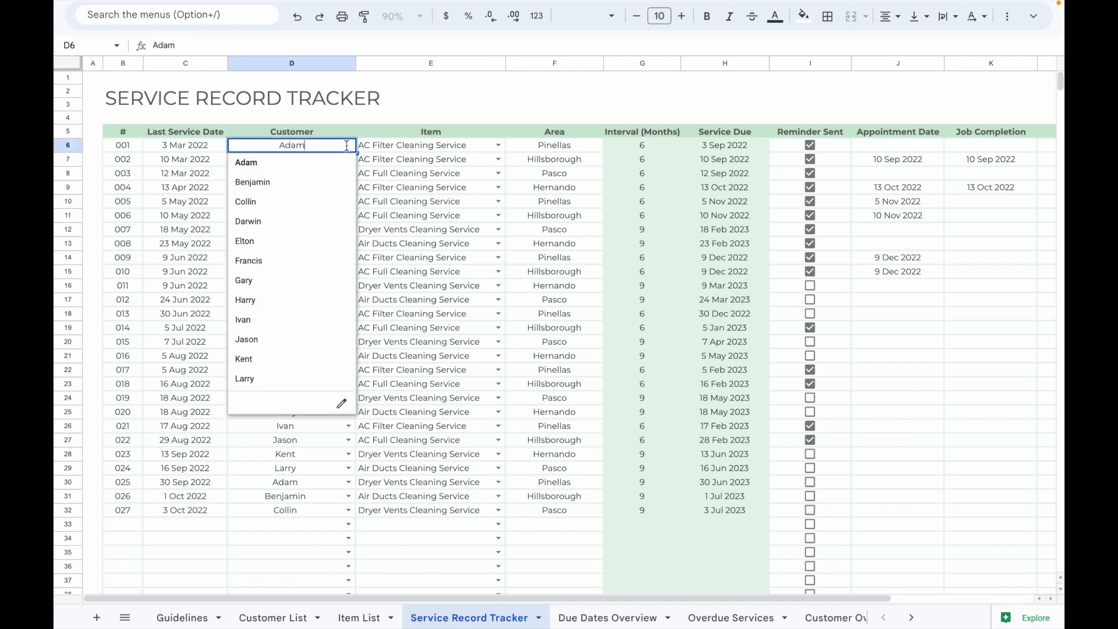
left_click(430, 144)
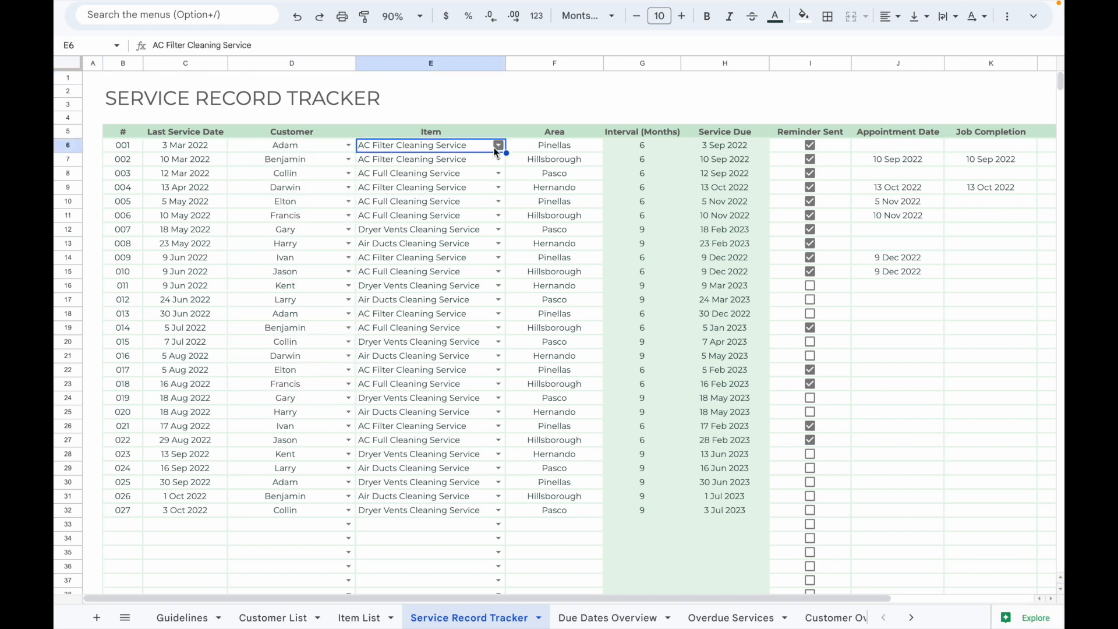
left_click(497, 145)
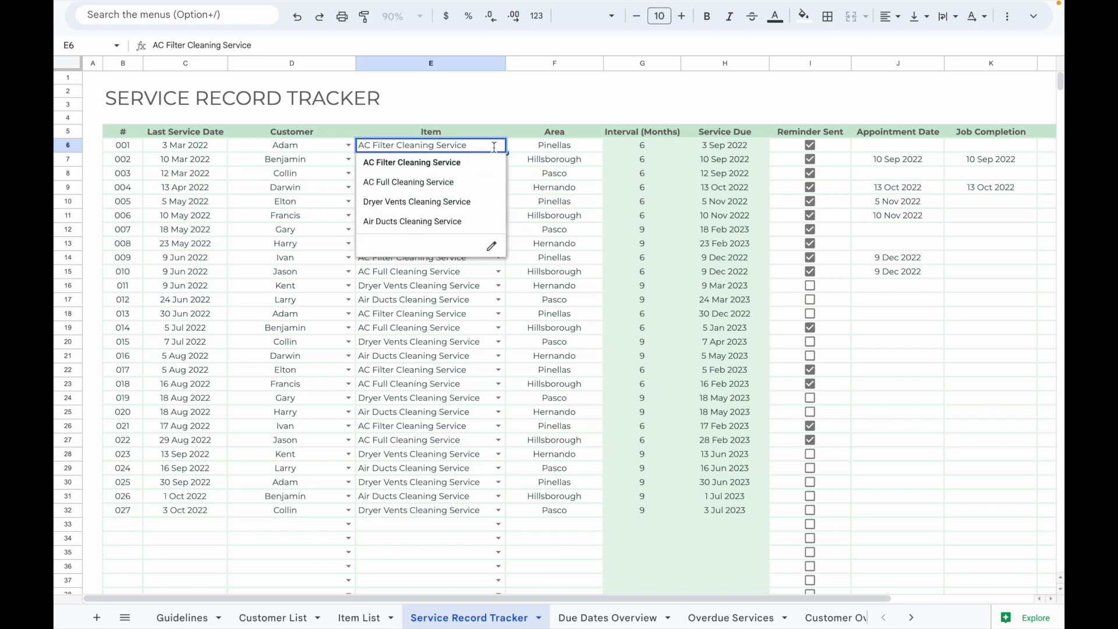
left_click(431, 131)
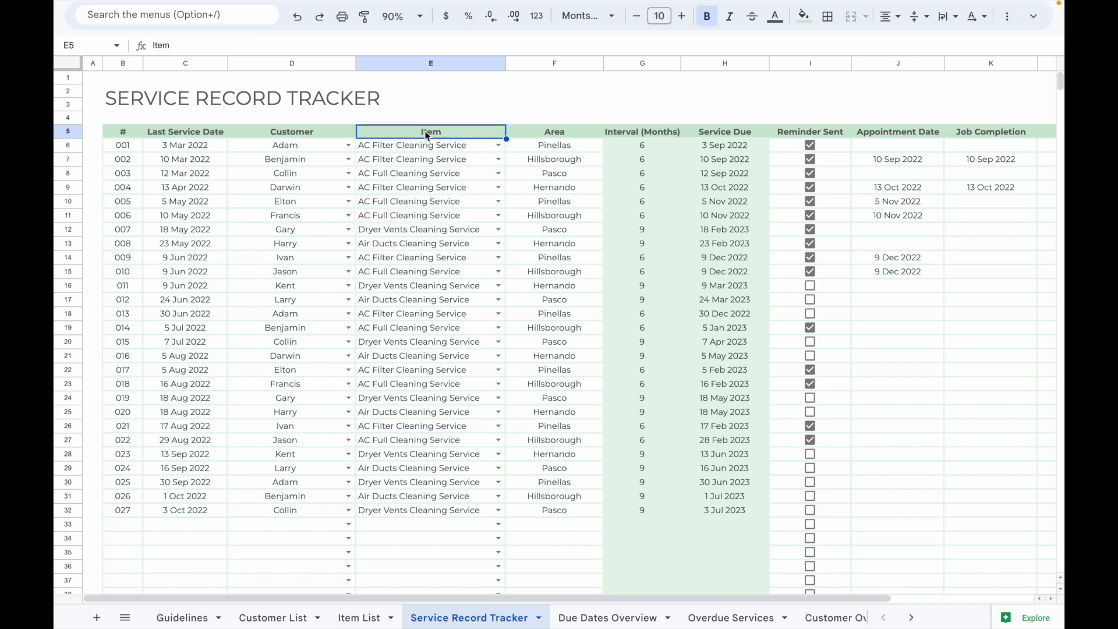
mouse_move(517, 167)
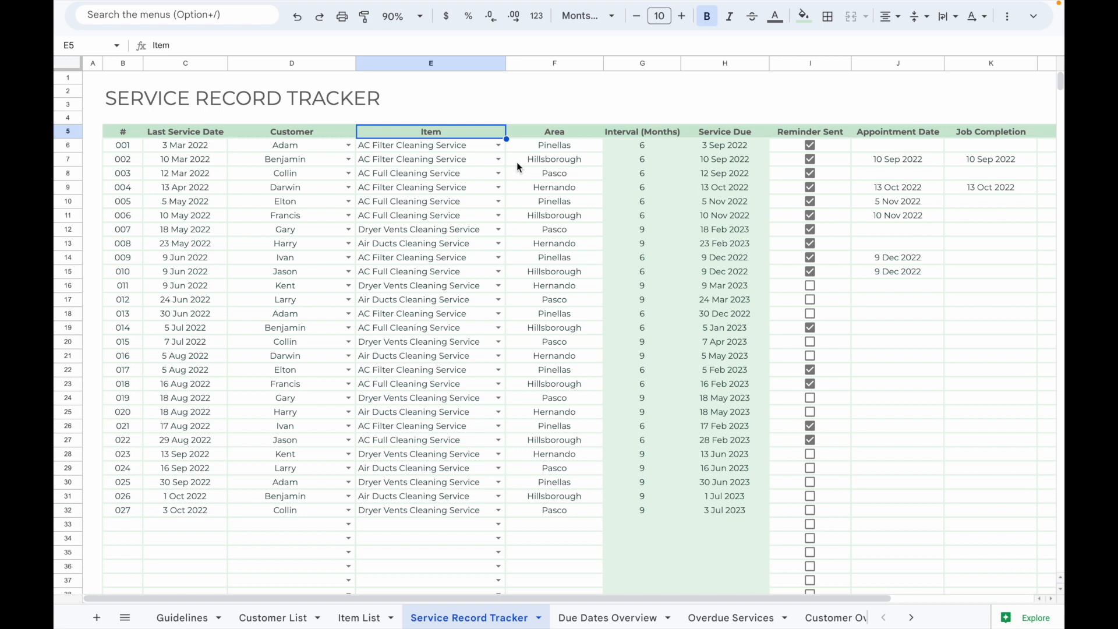
mouse_move(655, 184)
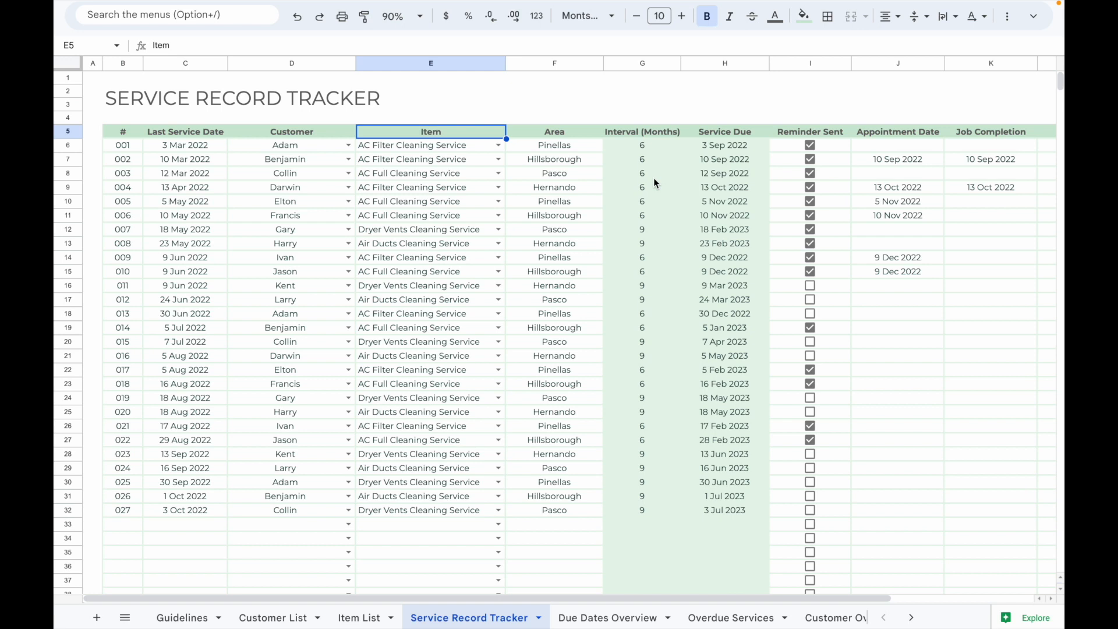
mouse_move(719, 144)
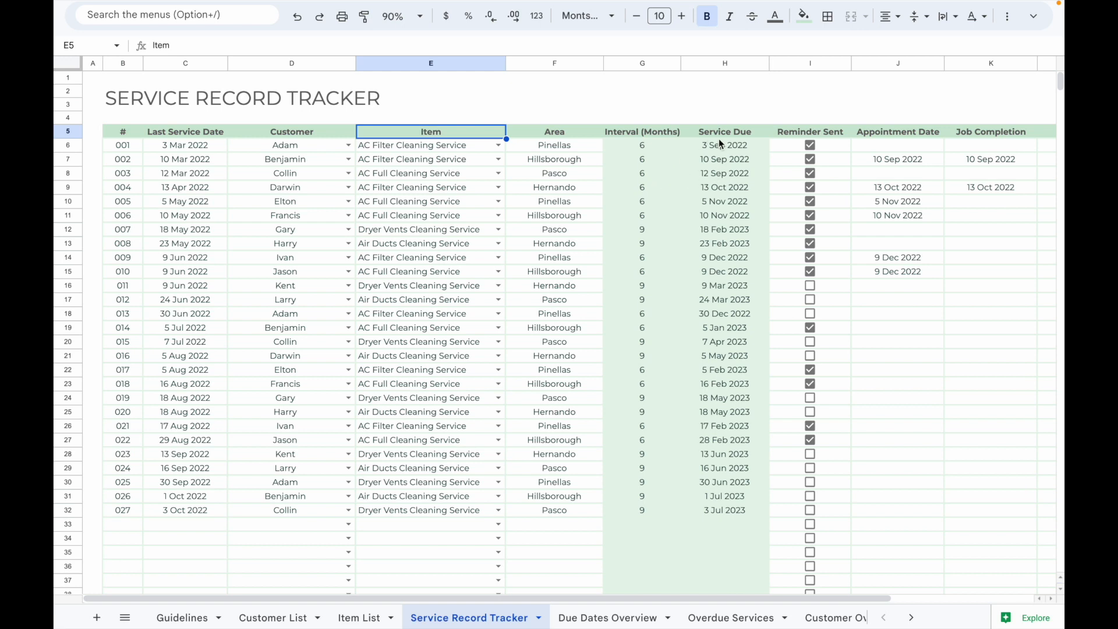
mouse_move(661, 148)
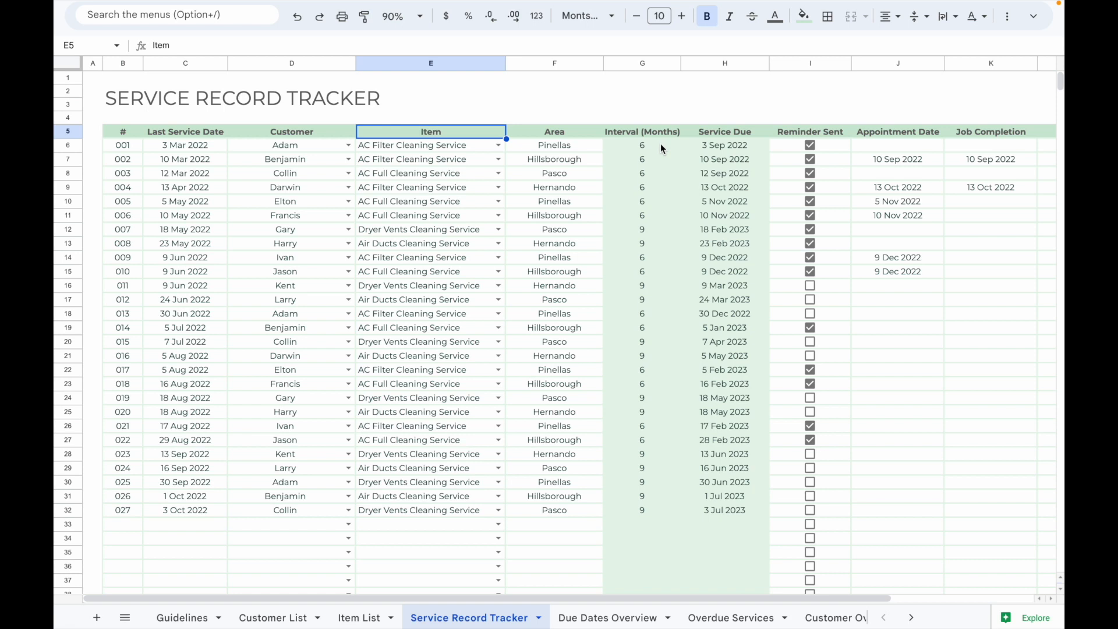
mouse_move(710, 158)
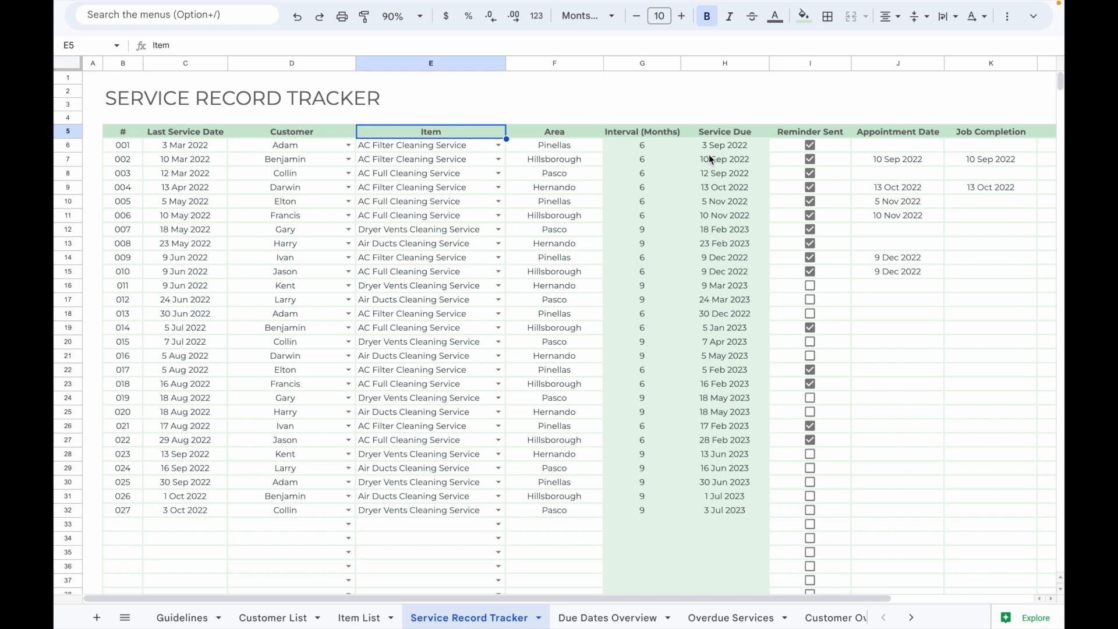
mouse_move(822, 193)
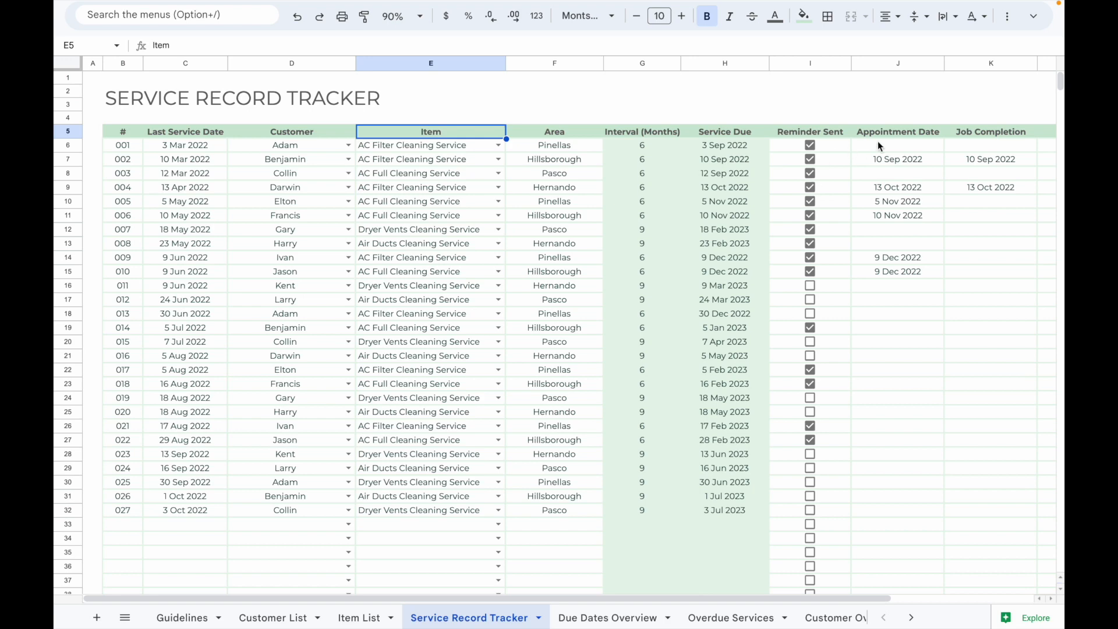
Switch to the Due Dates Overview sheet listing seven services due within 60 days
left_click(606, 617)
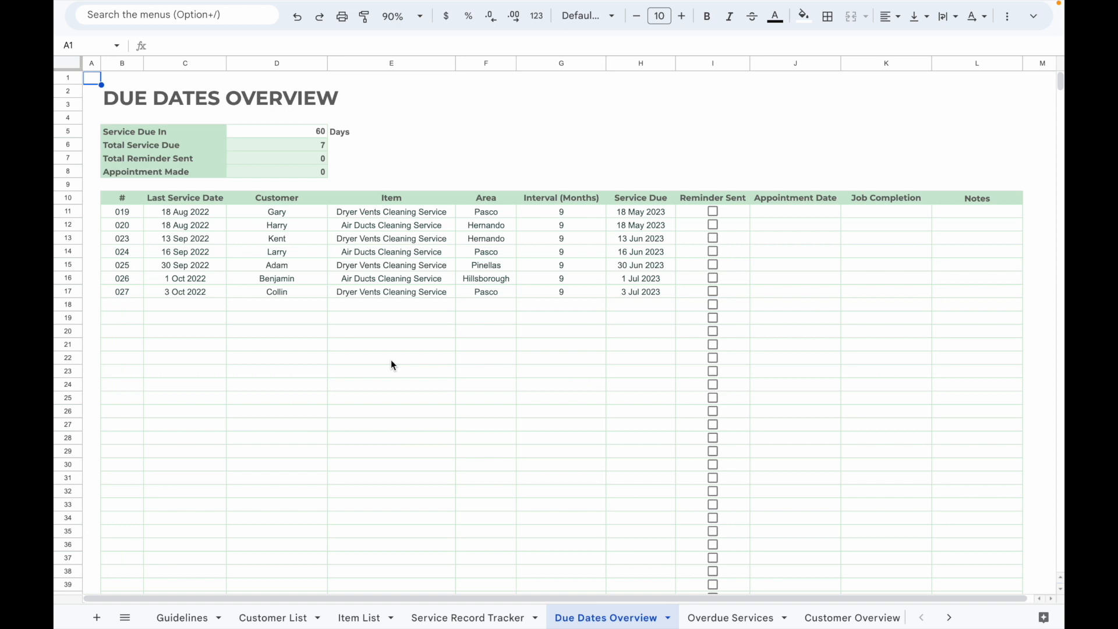
Set Service Due In to 30 days, view Overdue Services, then Benjamin's Customer Overview
left_click(276, 132)
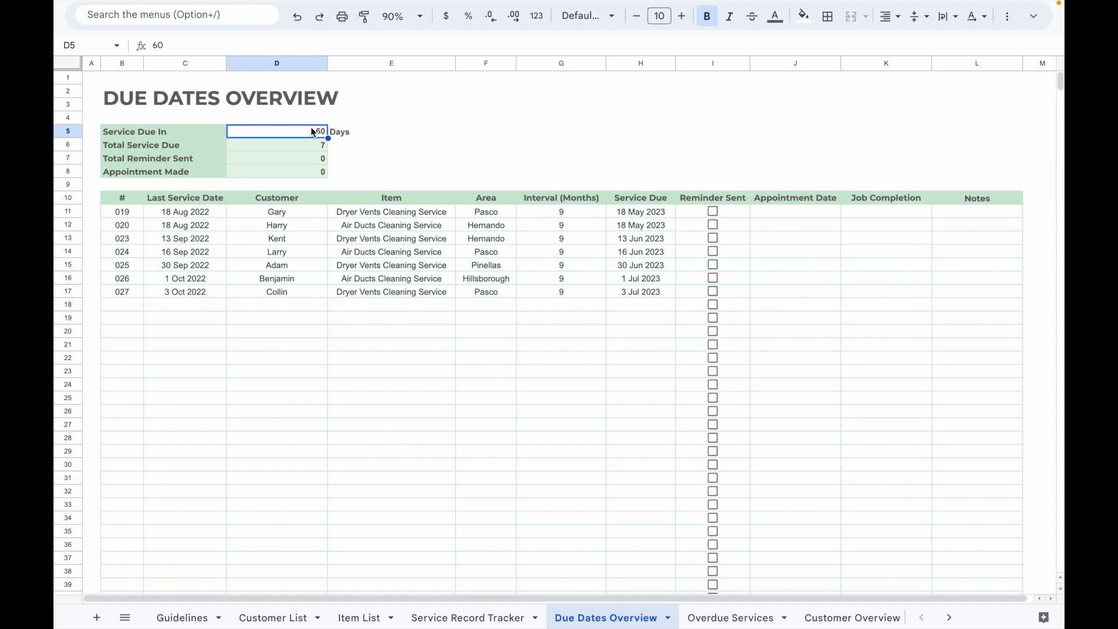
type("30")
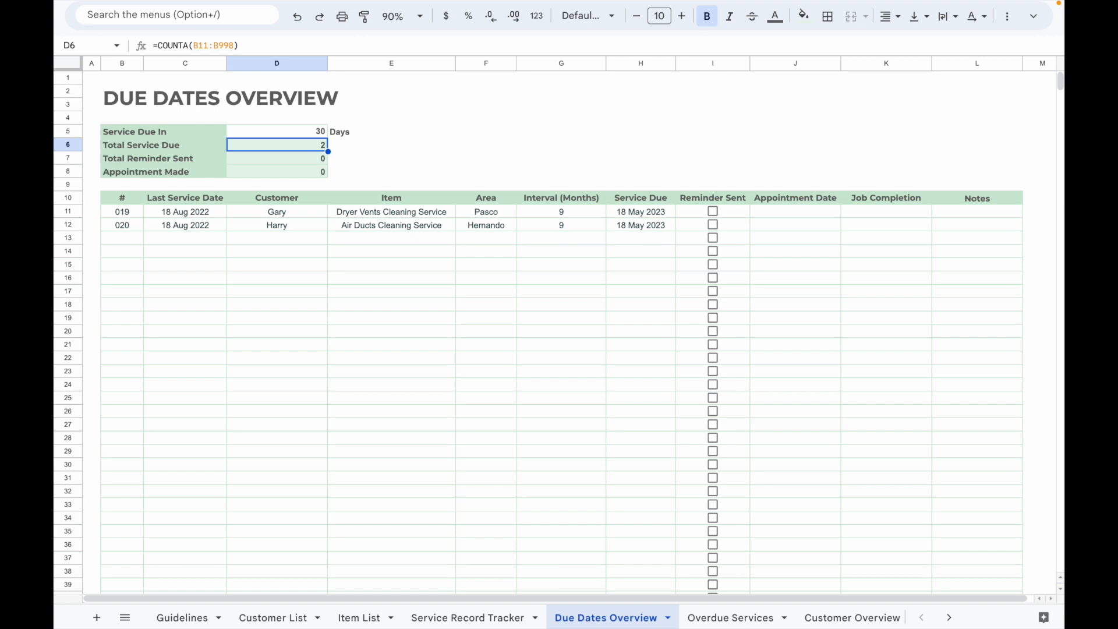
left_click(729, 618)
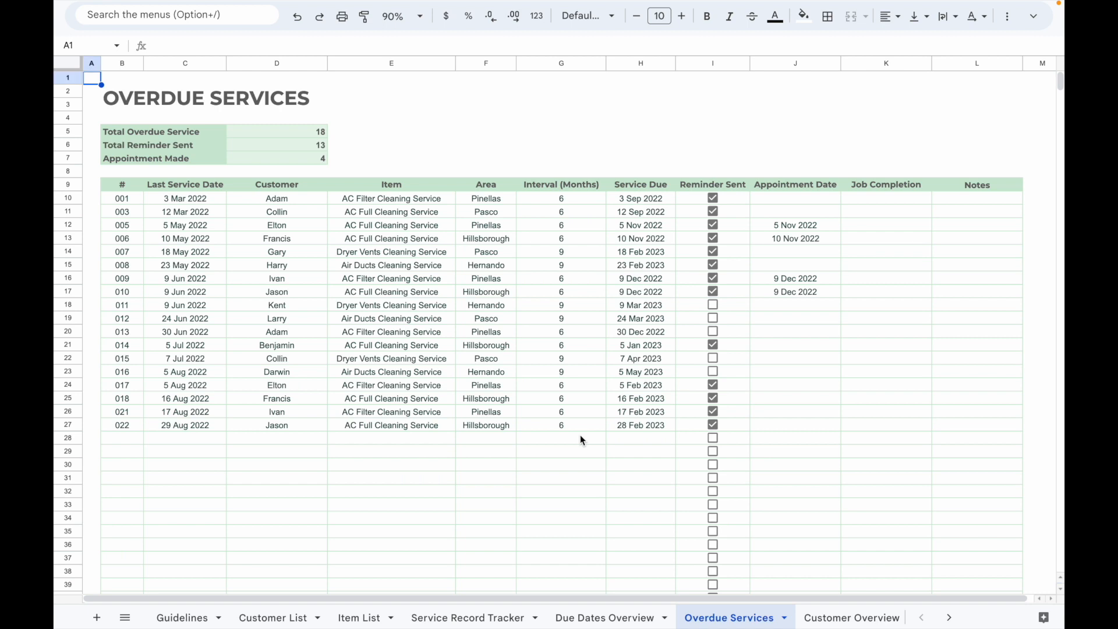
left_click(850, 618)
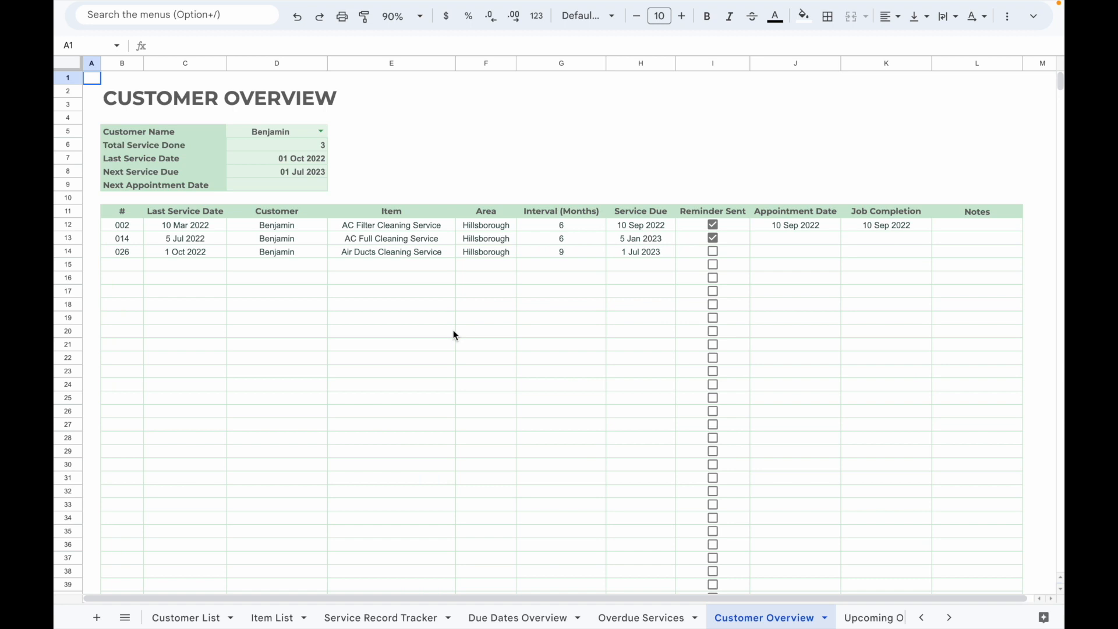
mouse_move(325, 128)
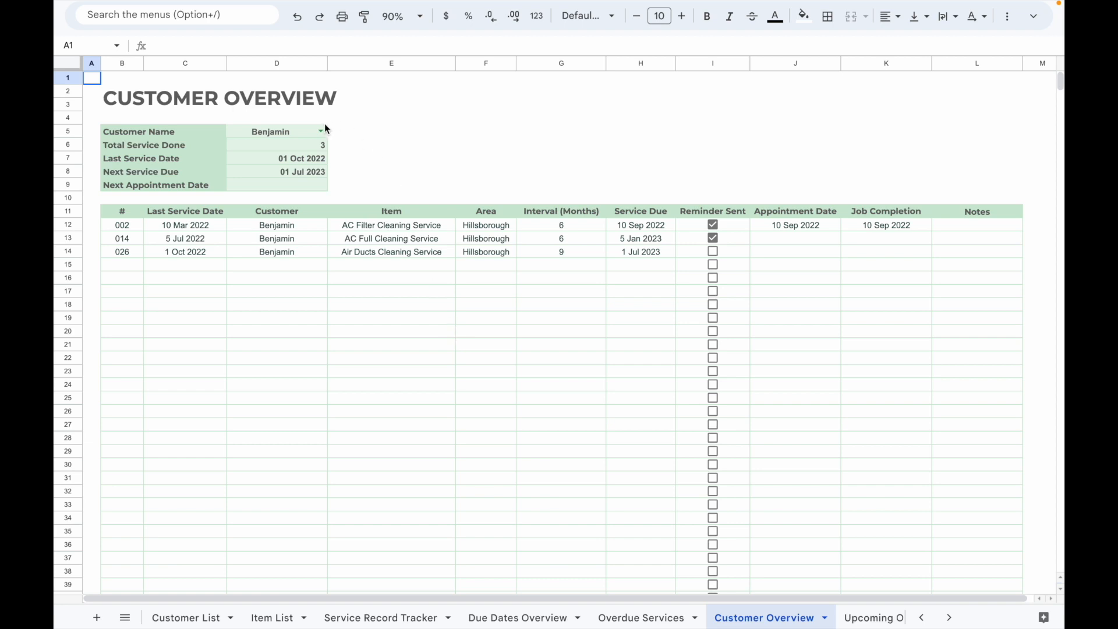
Select Adam in Customer Overview, then view the Upcoming Overview with eight services due
left_click(321, 132)
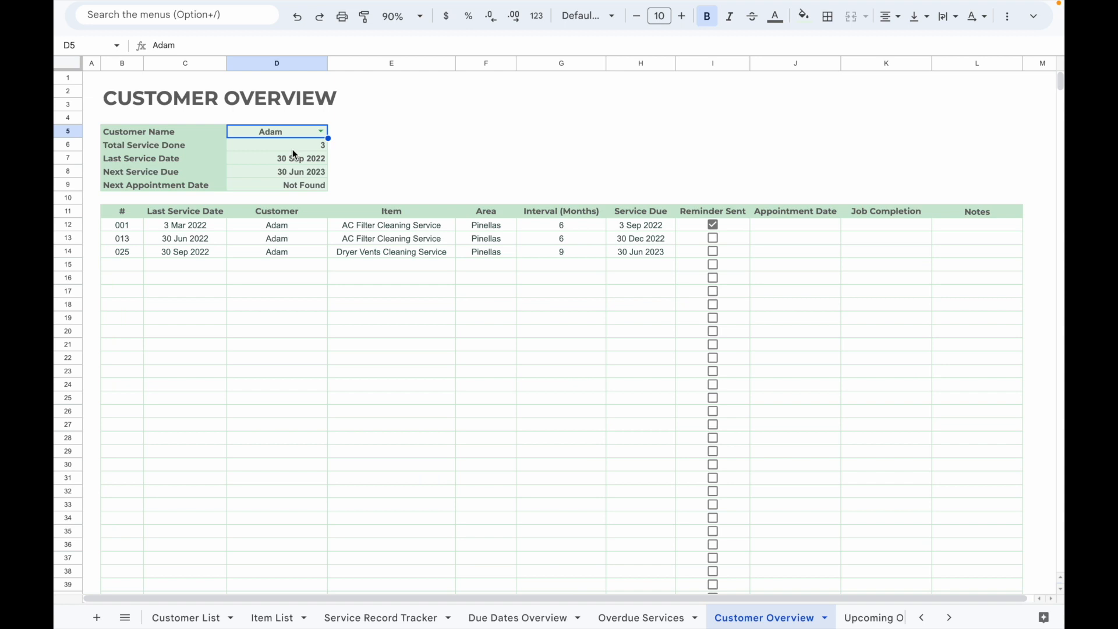
left_click(830, 617)
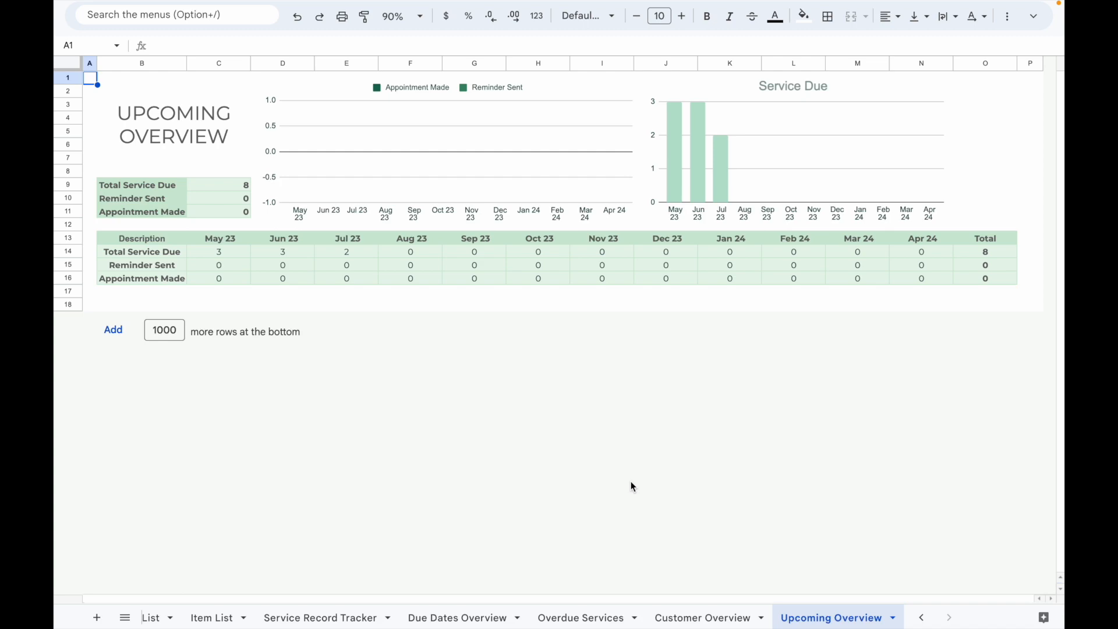
left_click(321, 617)
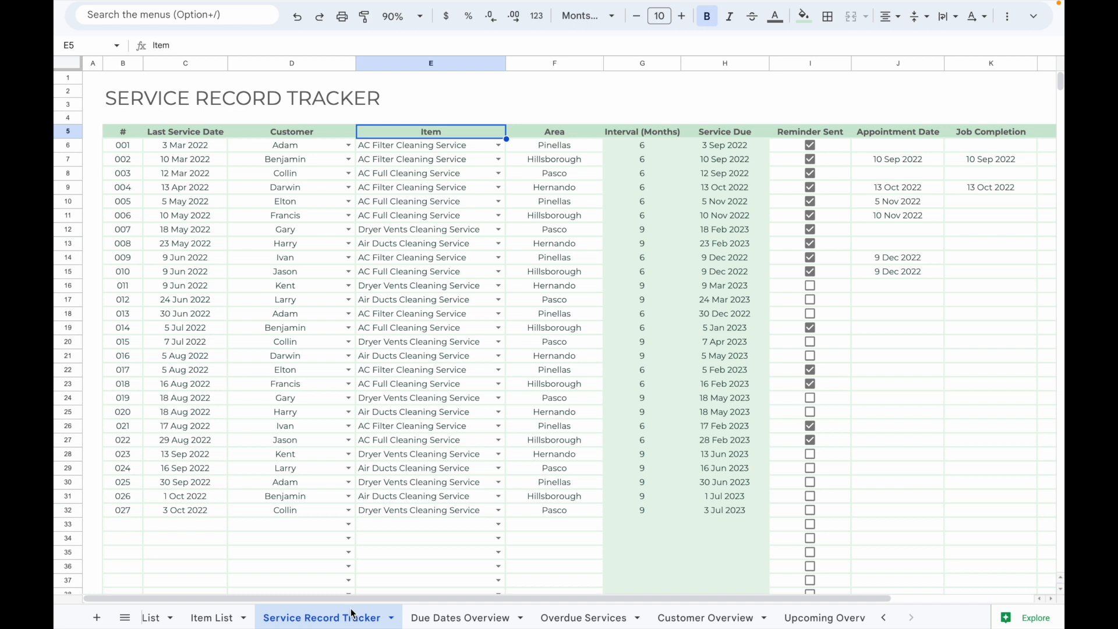
left_click(831, 617)
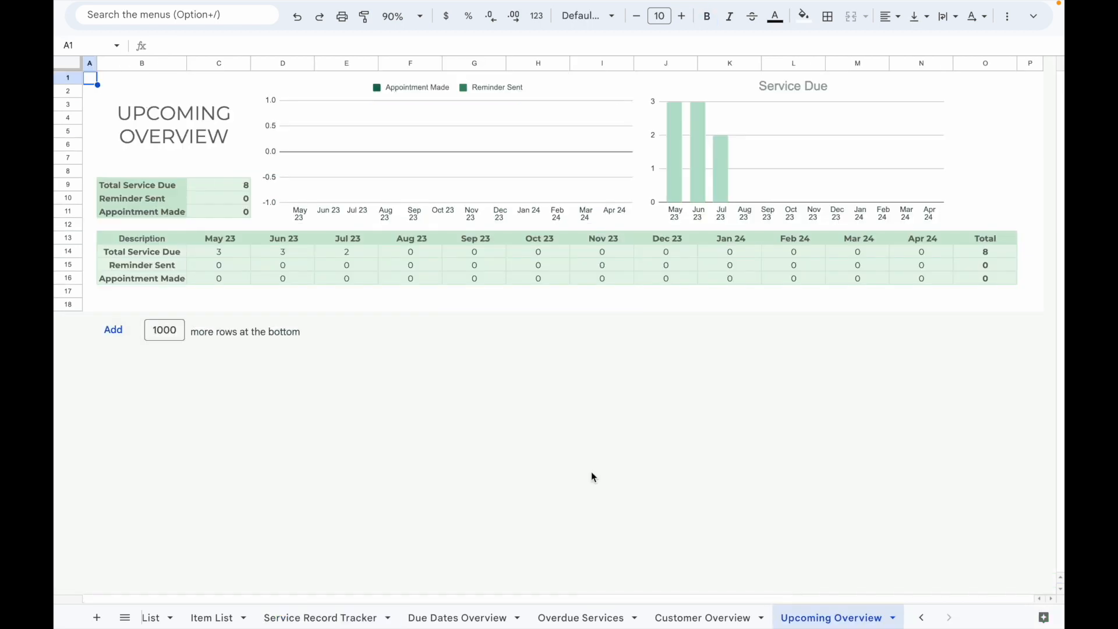